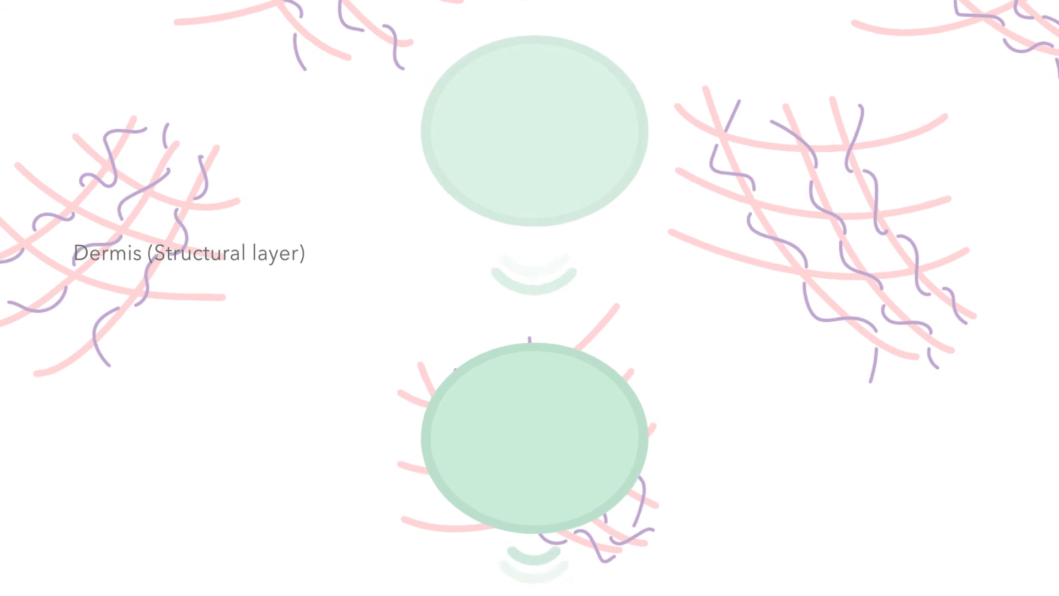
pyautogui.scroll(-3)
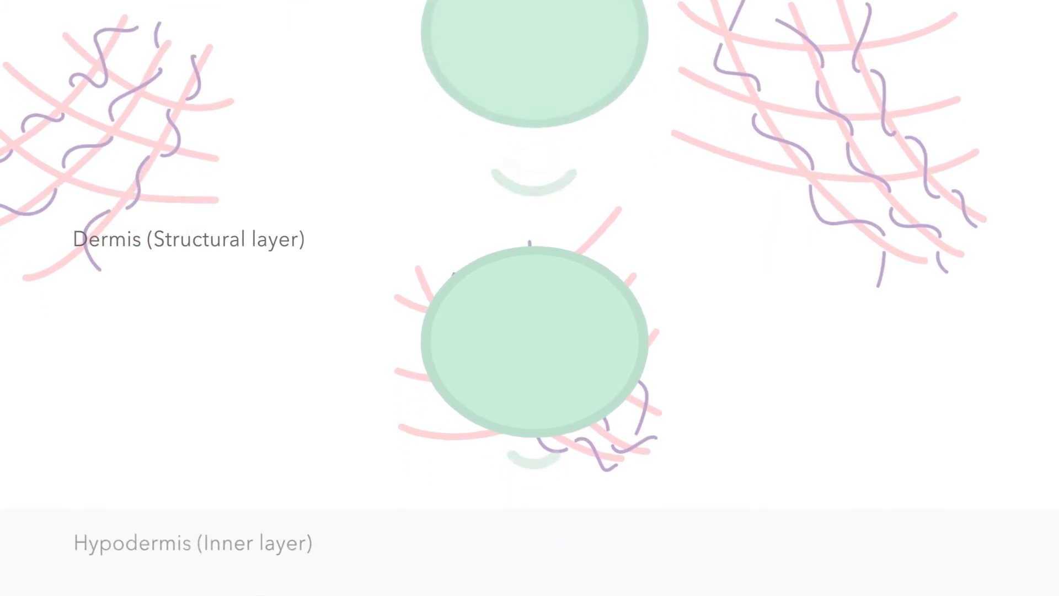